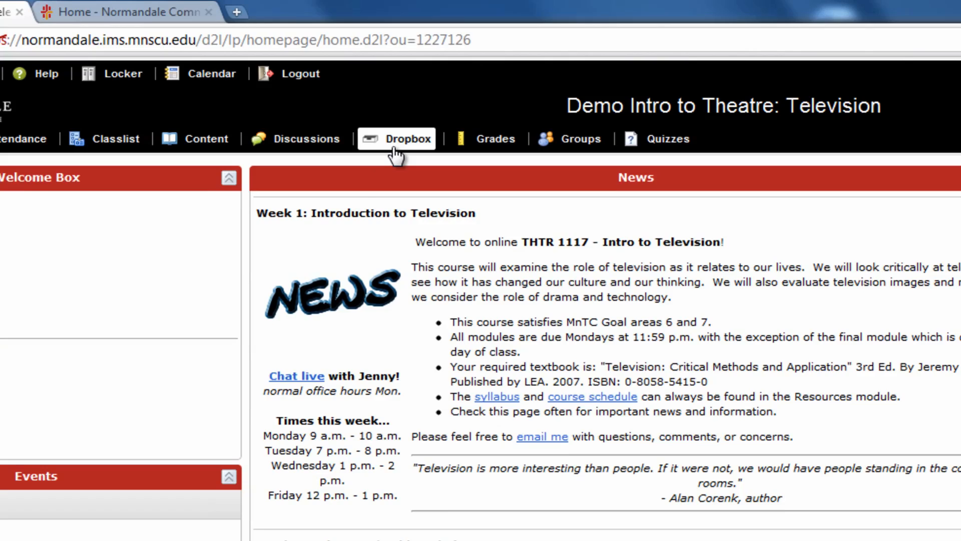
# Step: Go to Dropbox and open the Scavenger Hunt folder's Submit Files page
pyautogui.click(407, 138)
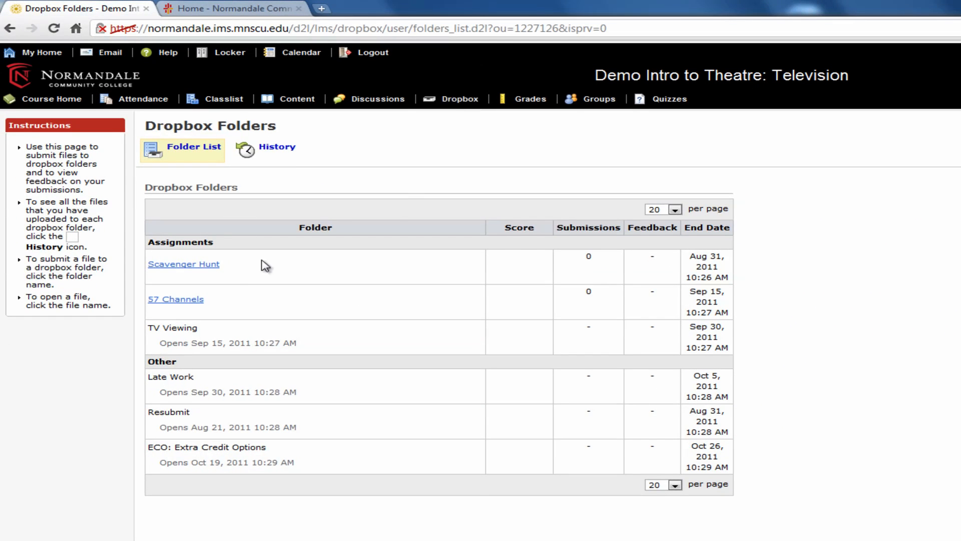
pyautogui.moveTo(219, 302)
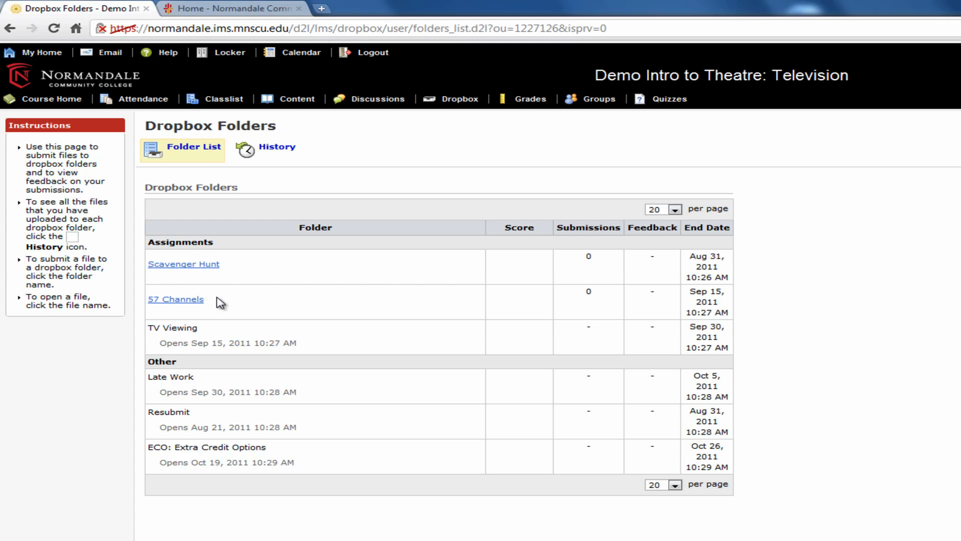
pyautogui.click(184, 263)
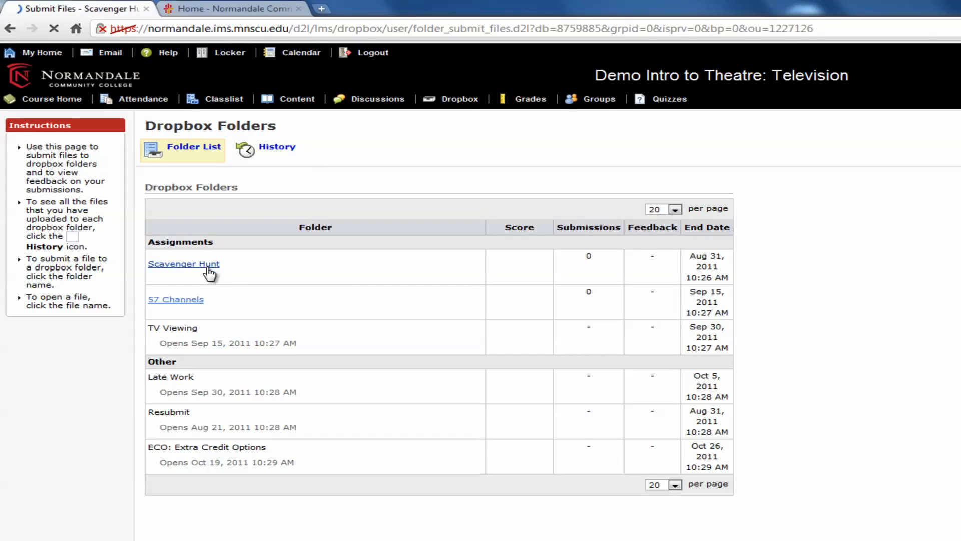
pyautogui.click(184, 263)
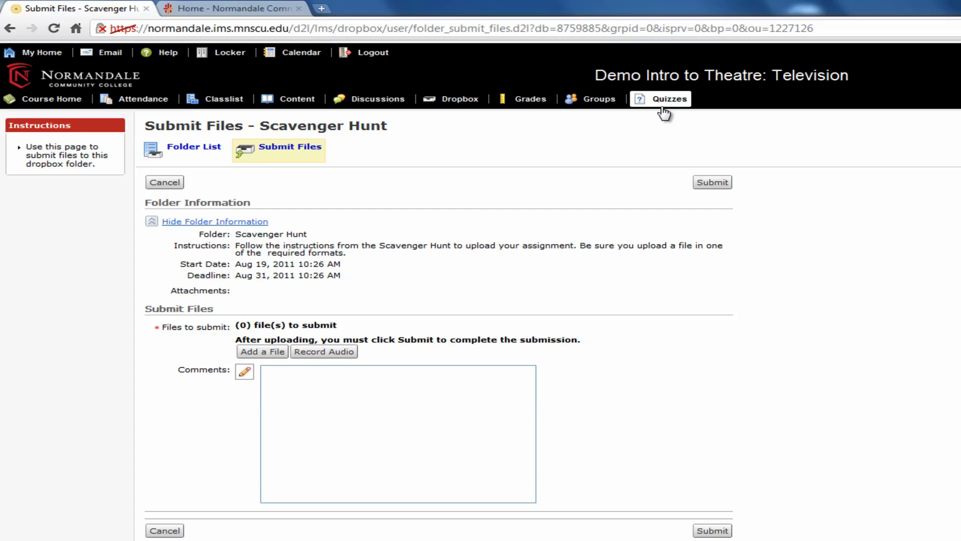
# Step: Go to Quizzes and start a new attempt of the Introduction Quiz
pyautogui.click(668, 99)
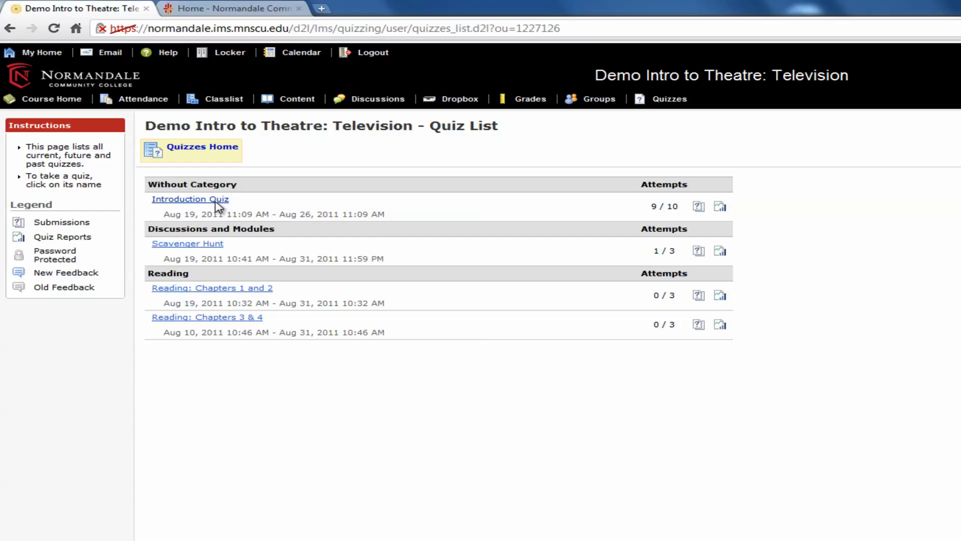
pyautogui.click(190, 198)
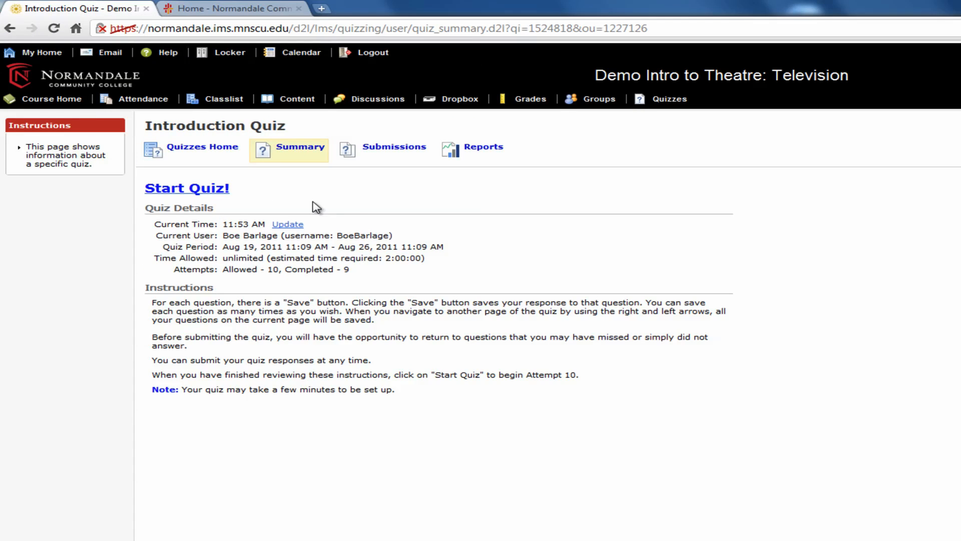
pyautogui.moveTo(432, 259)
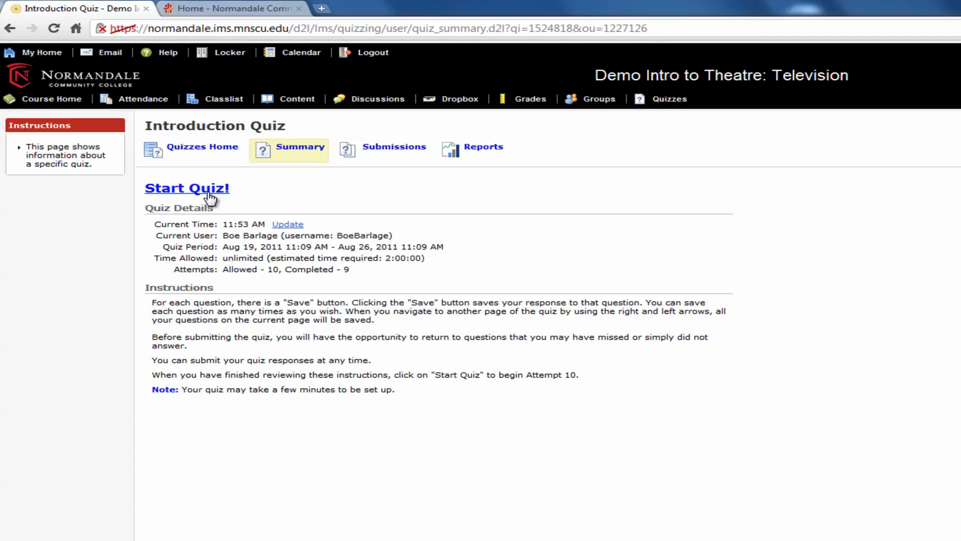
pyautogui.click(186, 188)
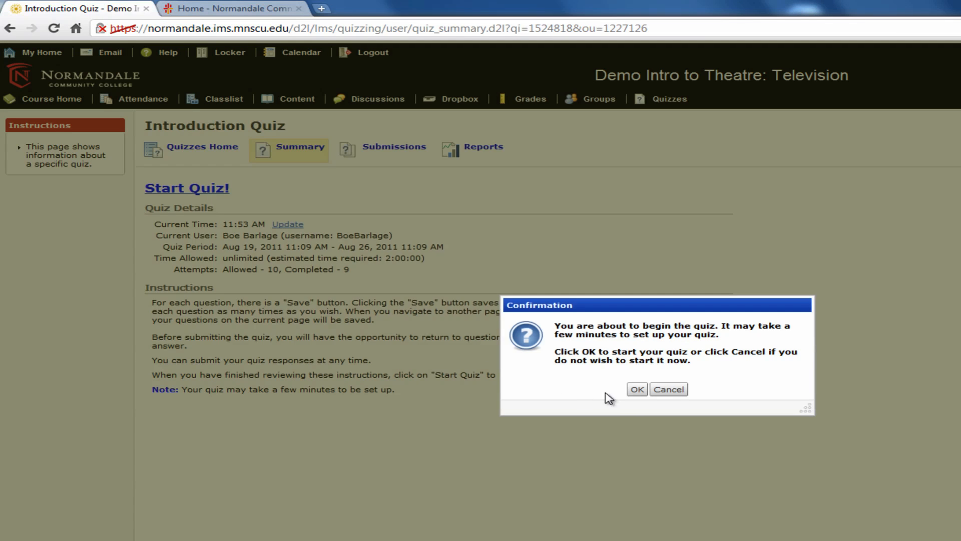
pyautogui.click(637, 389)
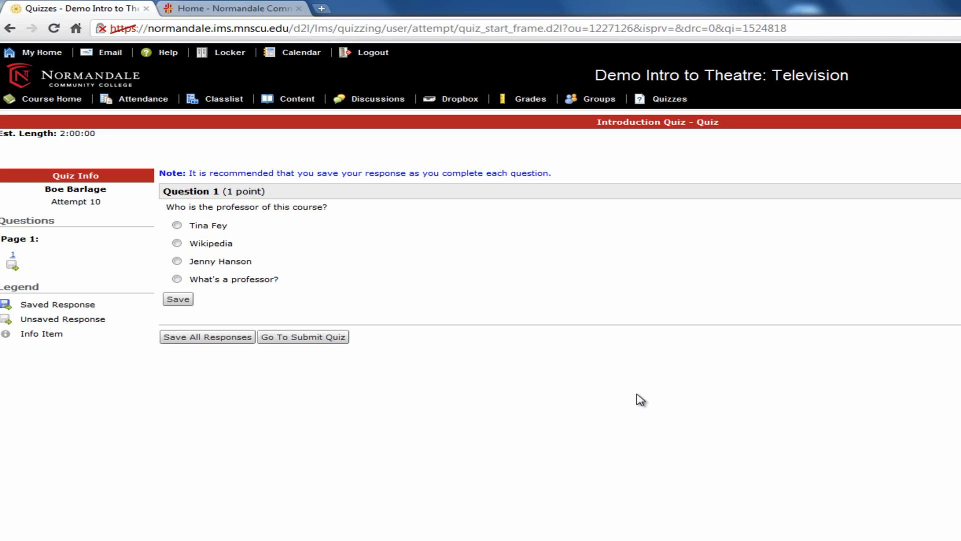
# Step: Answer Jenny Hanson and submit the quiz attempt, confirming the submission
pyautogui.click(177, 260)
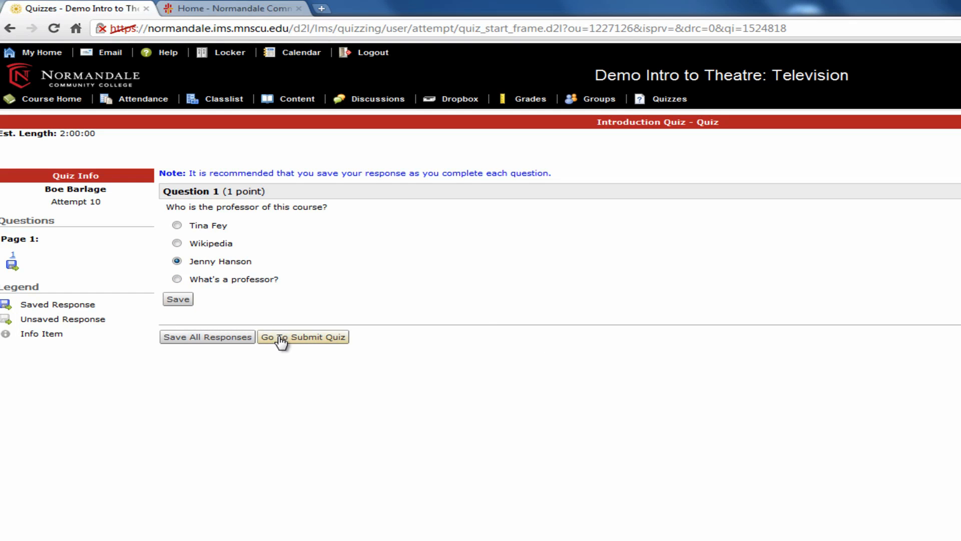
pyautogui.click(303, 336)
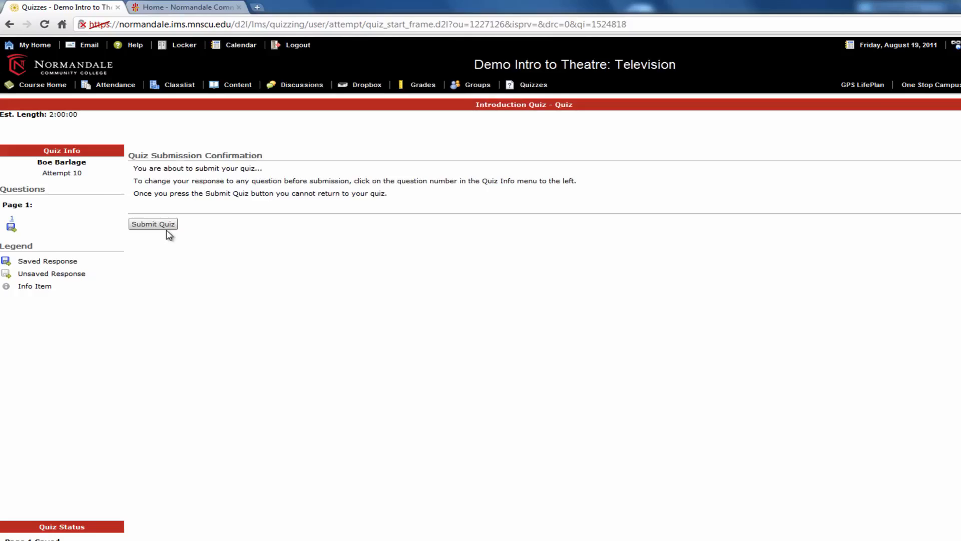
pyautogui.click(153, 223)
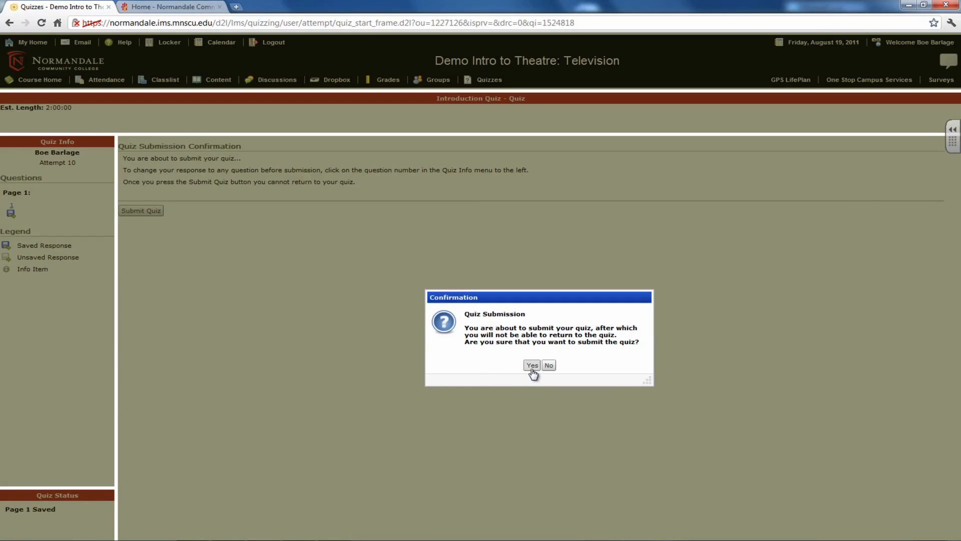
pyautogui.click(531, 364)
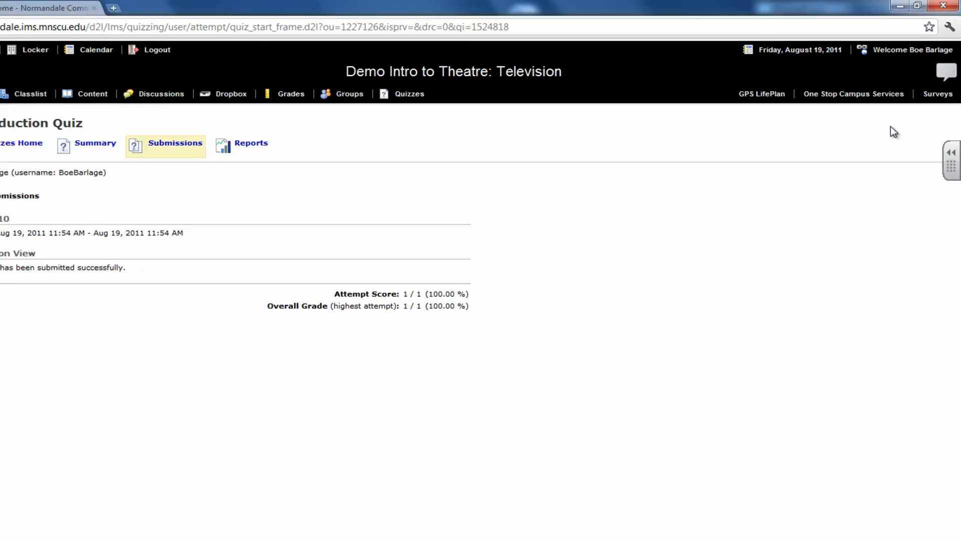
# Step: Go to Surveys, answer True on the Course Evaluation and confirm its submission
pyautogui.click(937, 93)
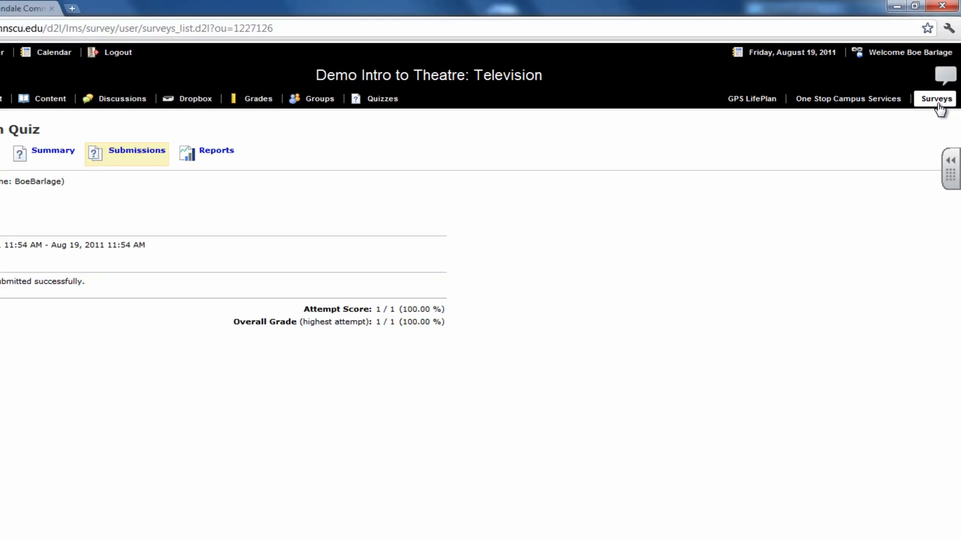
pyautogui.click(937, 98)
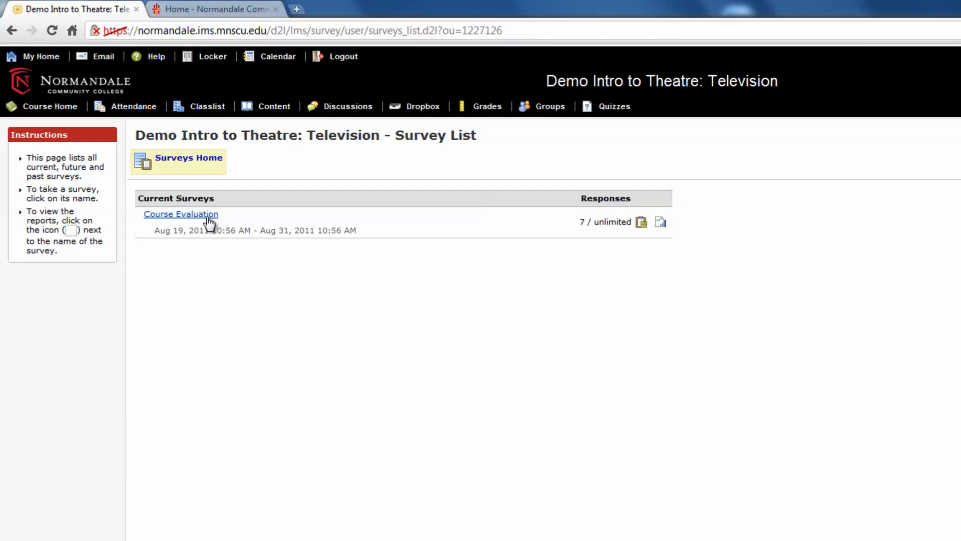
pyautogui.click(180, 214)
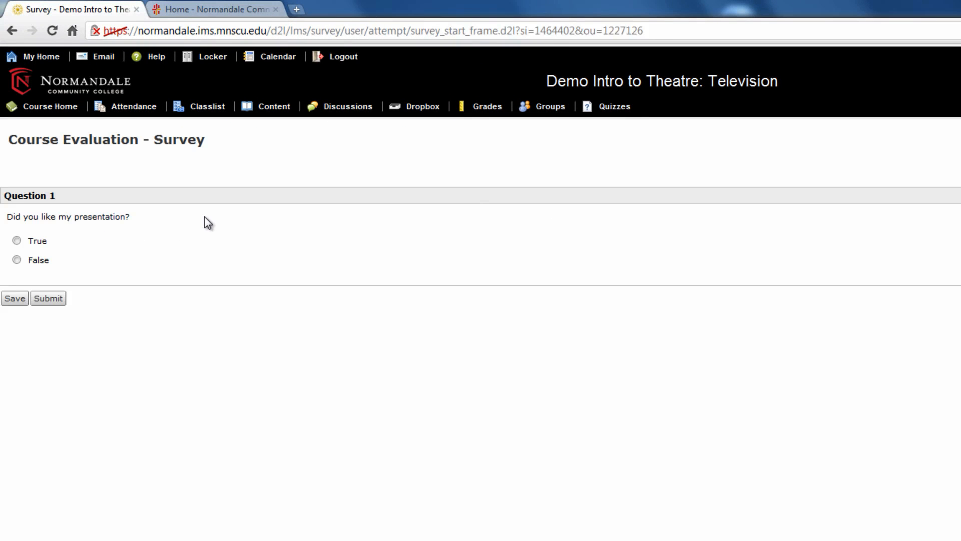
pyautogui.moveTo(57, 244)
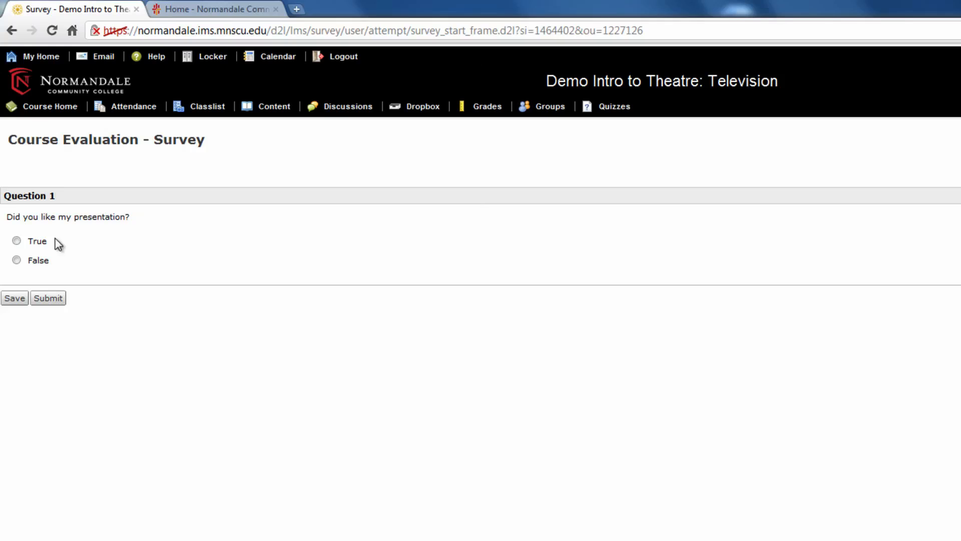
pyautogui.click(17, 241)
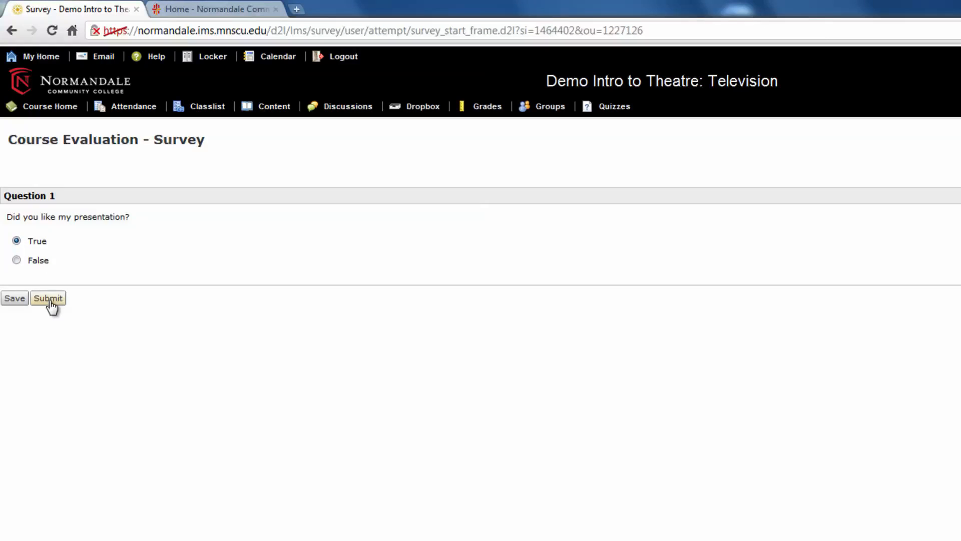
pyautogui.click(48, 298)
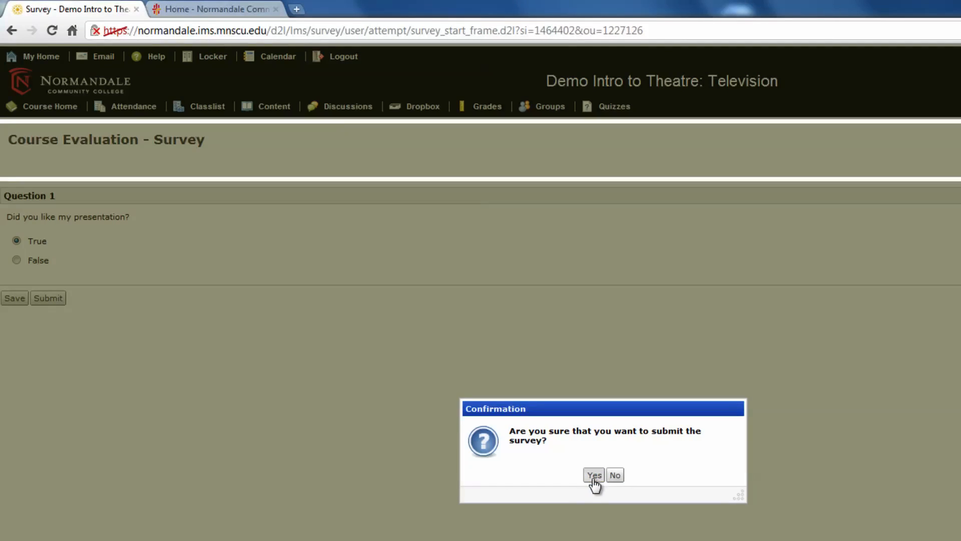
pyautogui.click(593, 475)
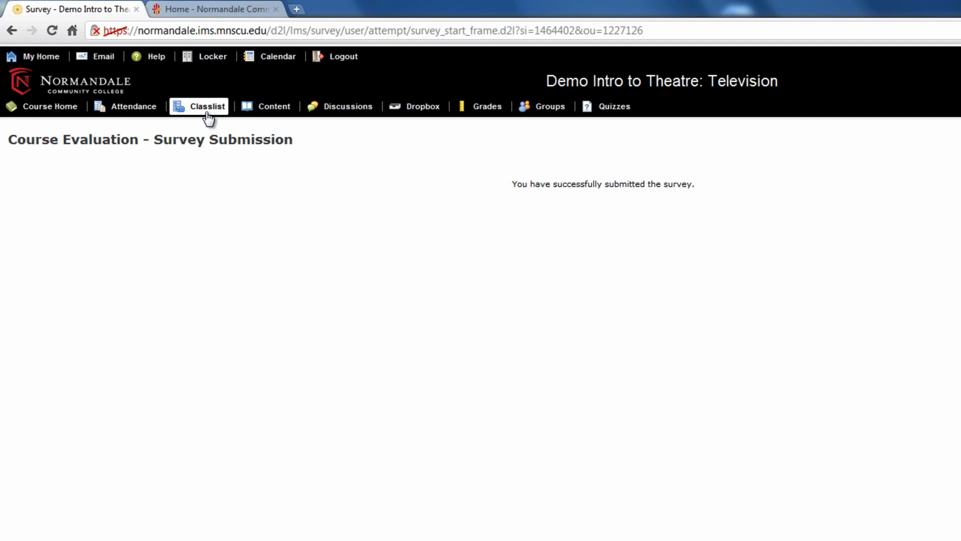
# Step: Go to the Classlist to see course participants and their roles
pyautogui.click(208, 106)
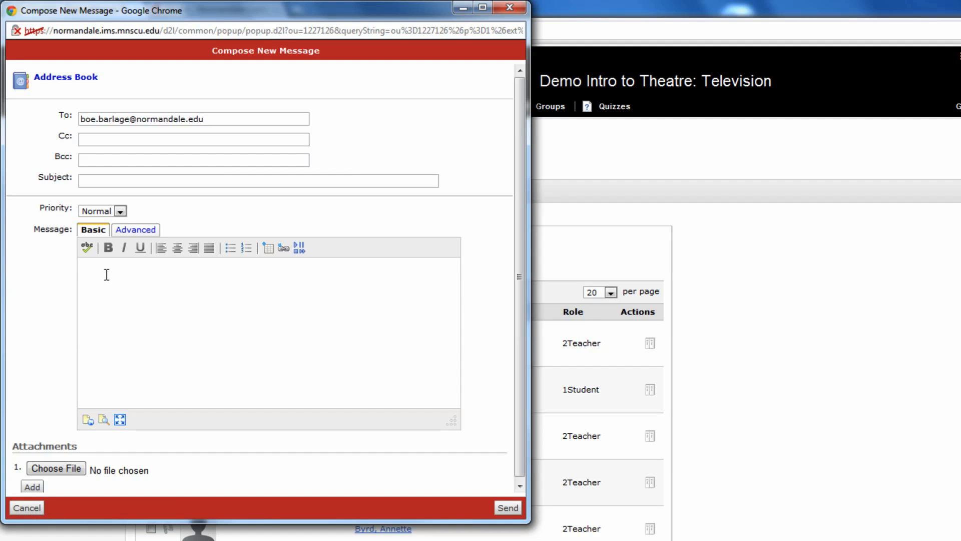
pyautogui.moveTo(376, 227)
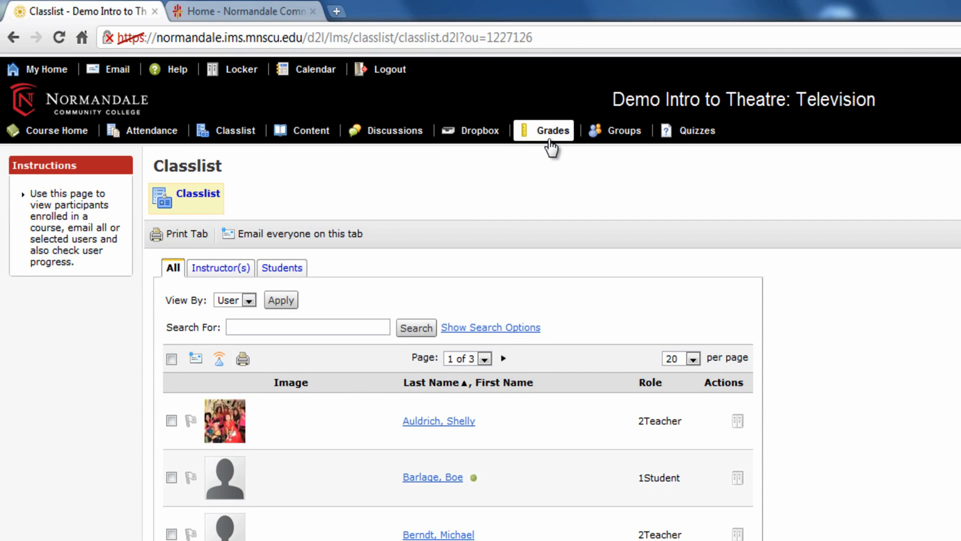
# Step: View the Grades list with Quiz #2 at 1/1, then log out of D2L
pyautogui.click(551, 130)
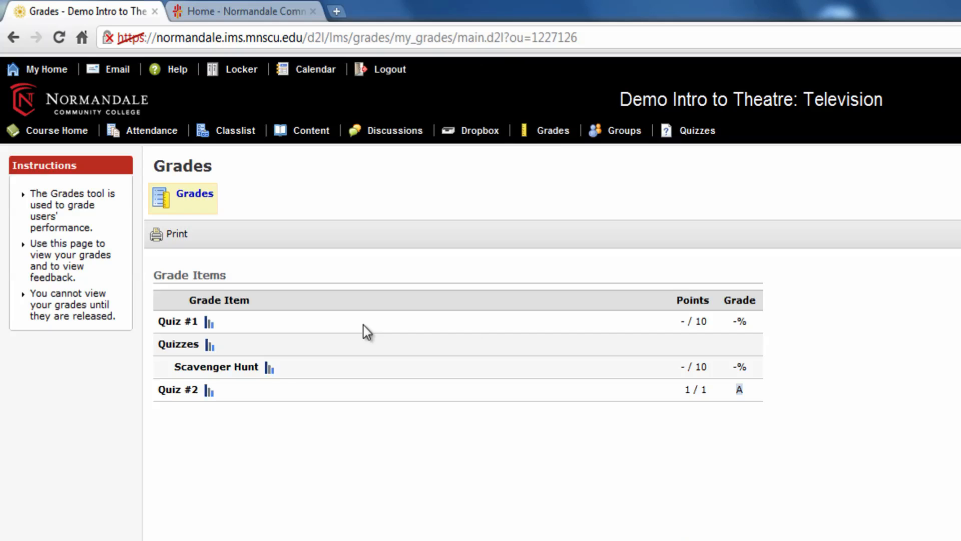
pyautogui.moveTo(297, 411)
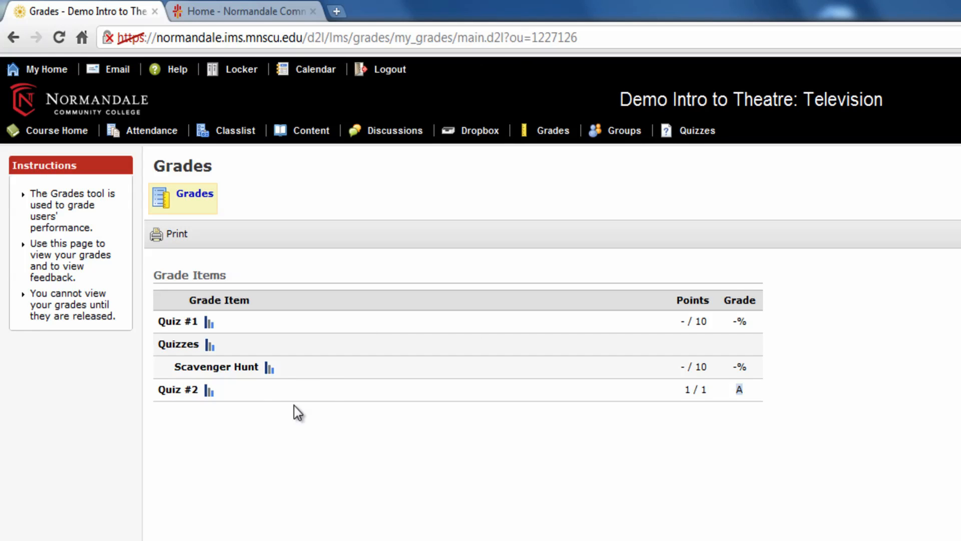
pyautogui.moveTo(712, 416)
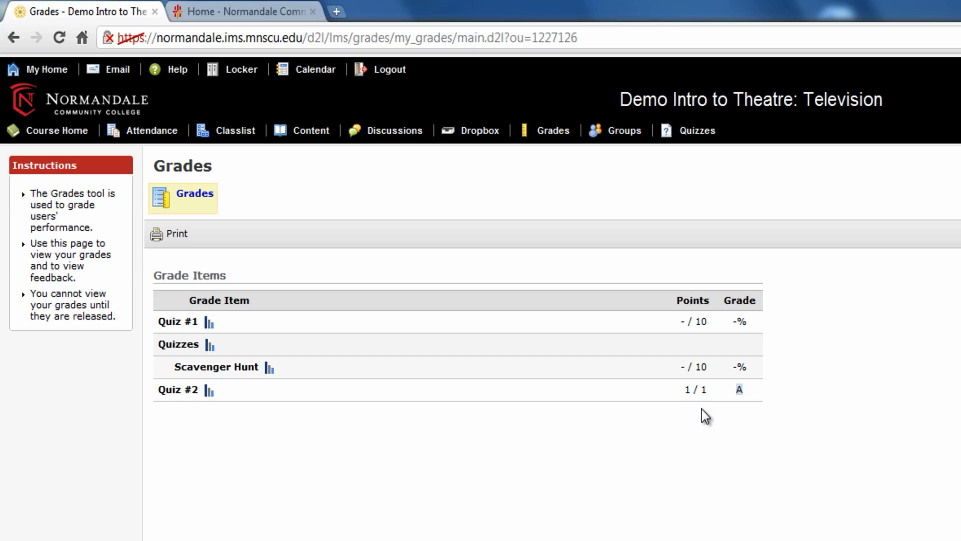
pyautogui.moveTo(390, 69)
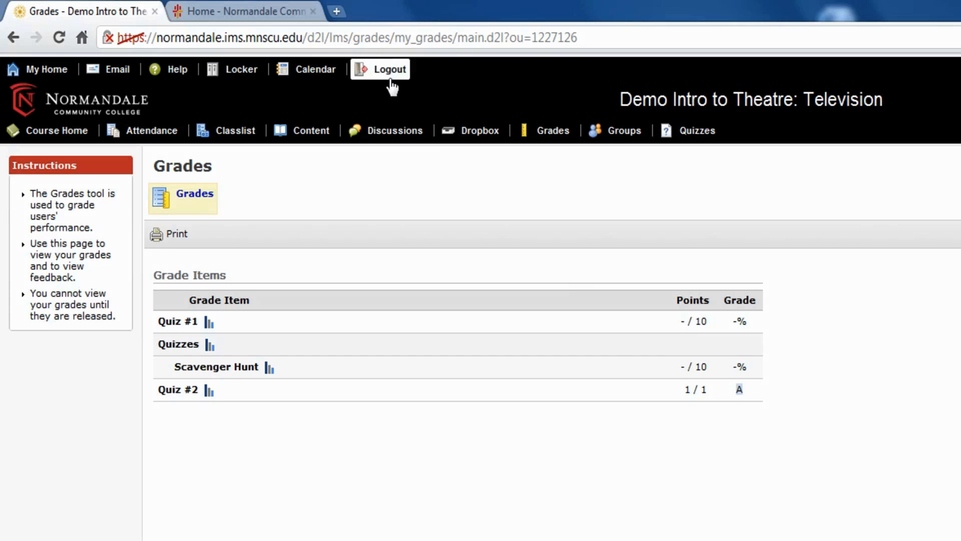
pyautogui.click(389, 69)
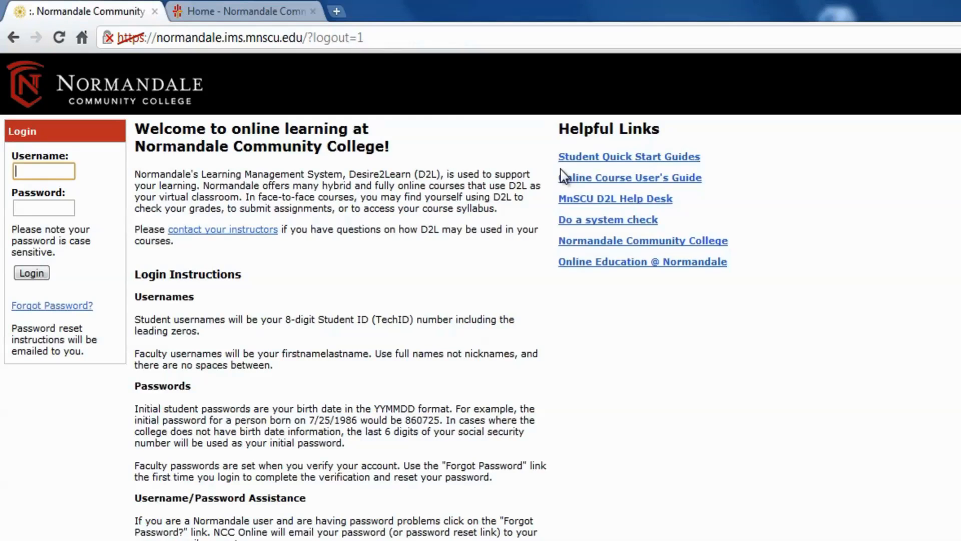